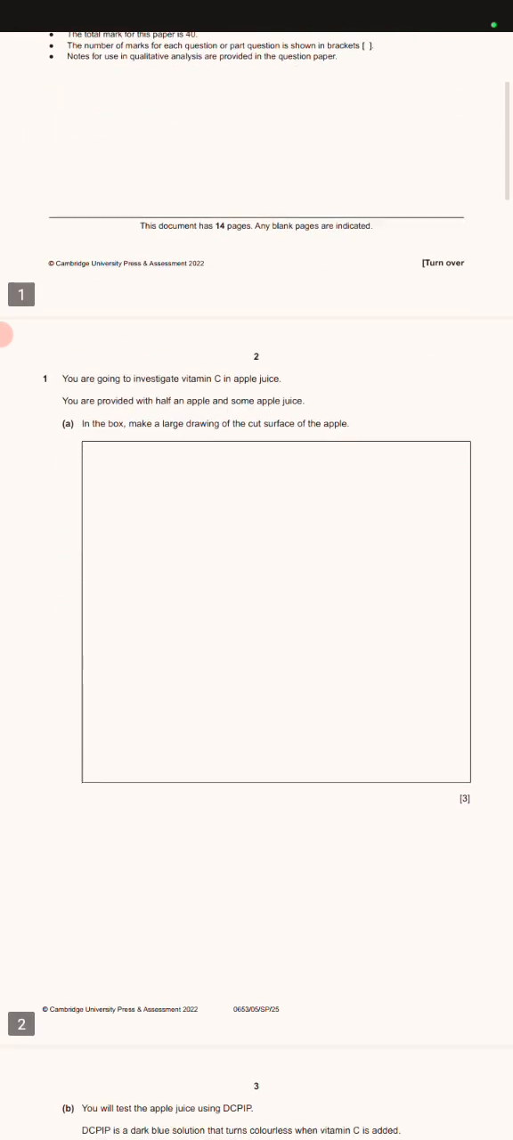
pyautogui.scroll(-3)
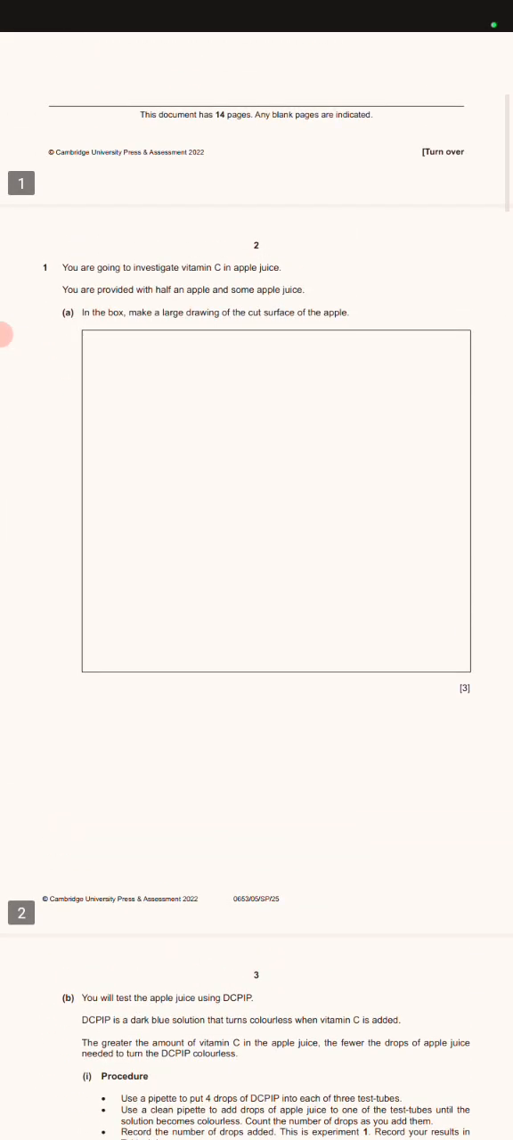
pyautogui.scroll(-3)
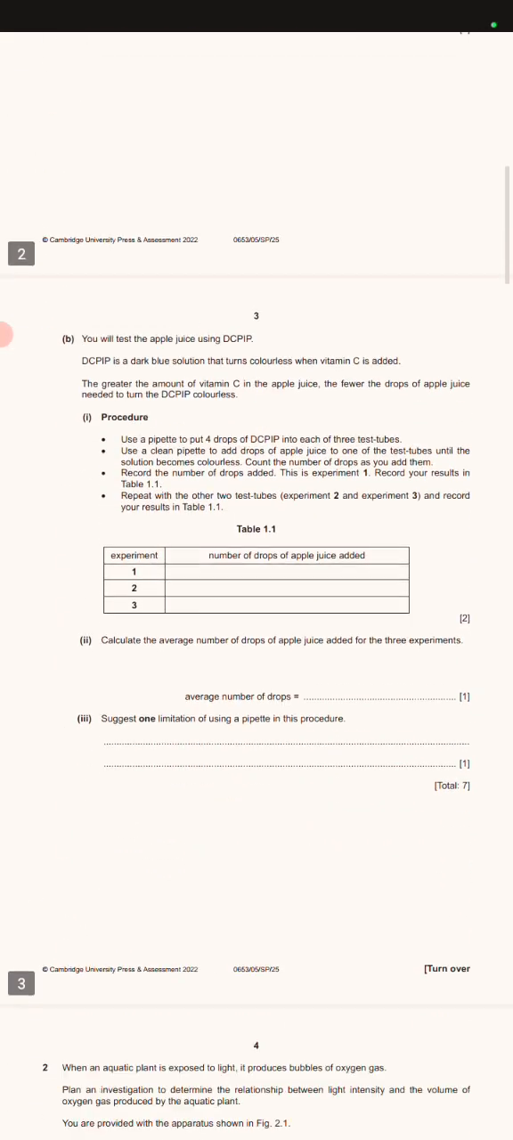
pyautogui.scroll(-3)
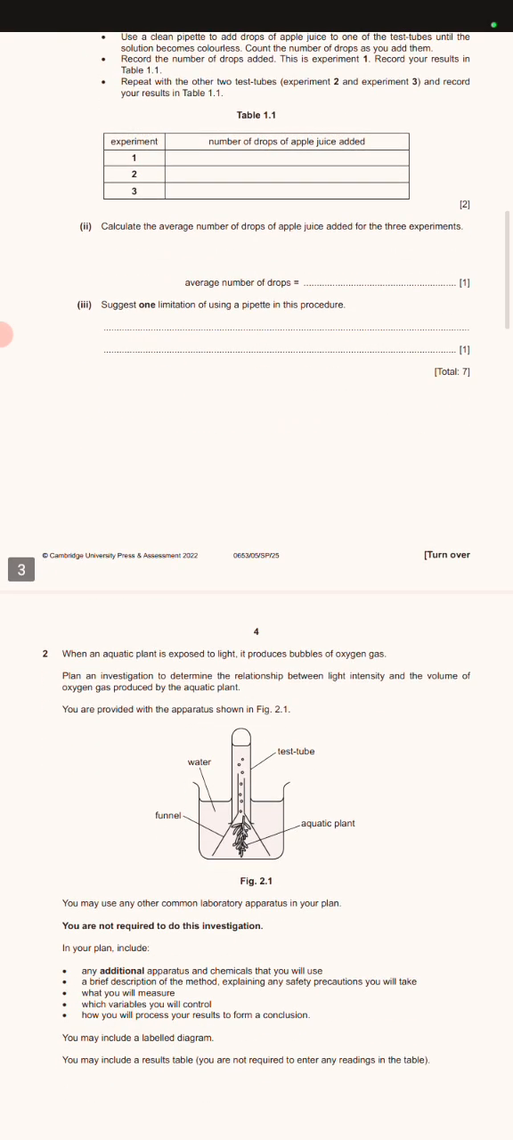
pyautogui.scroll(-3)
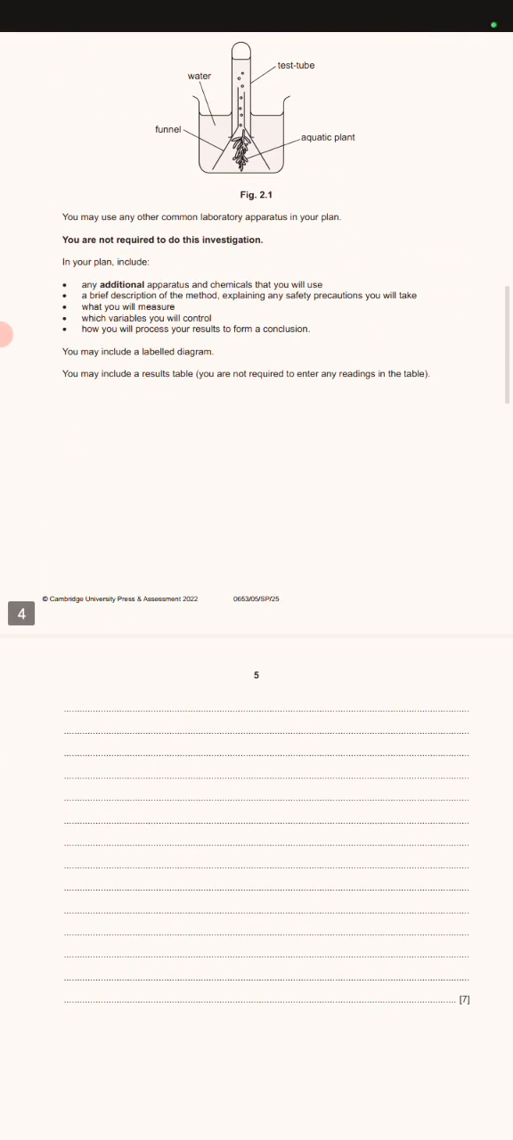
pyautogui.scroll(-3)
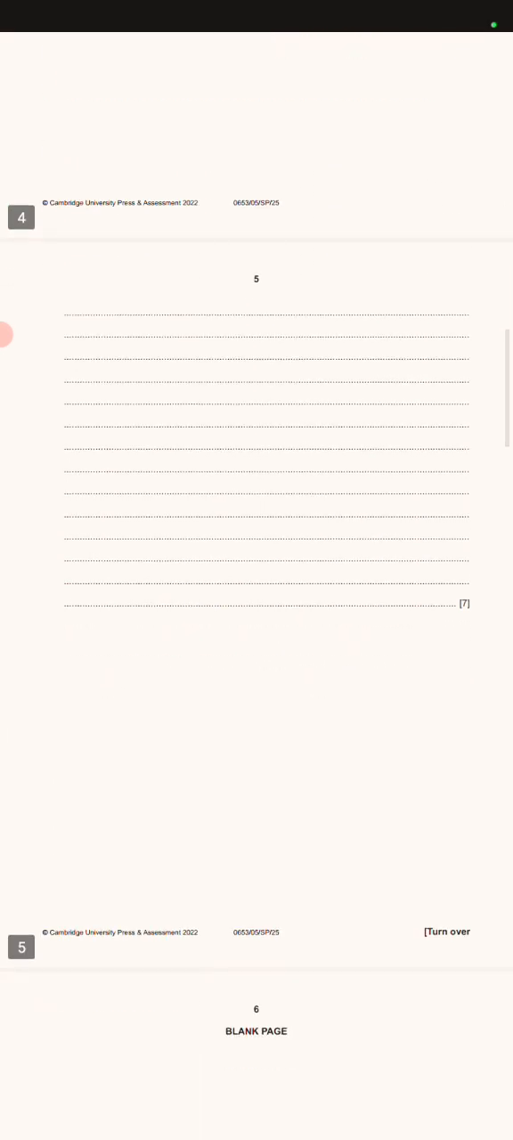
pyautogui.scroll(-3)
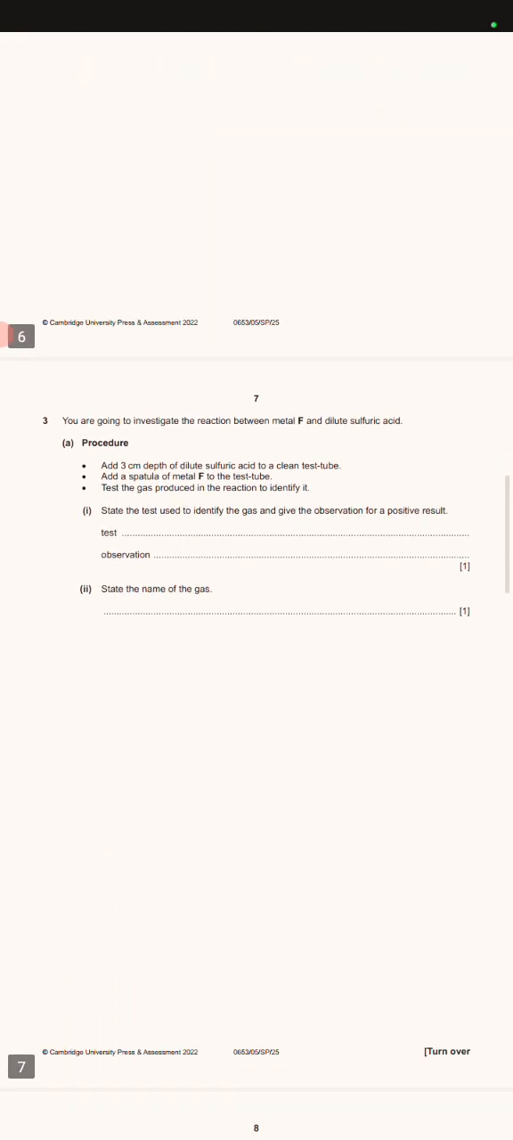
pyautogui.scroll(-3)
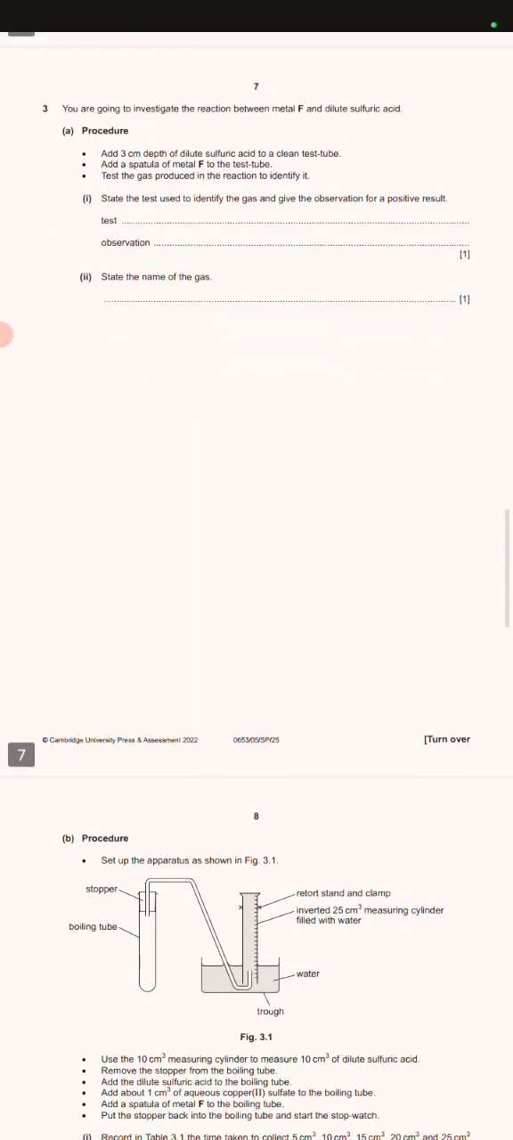
pyautogui.scroll(-3)
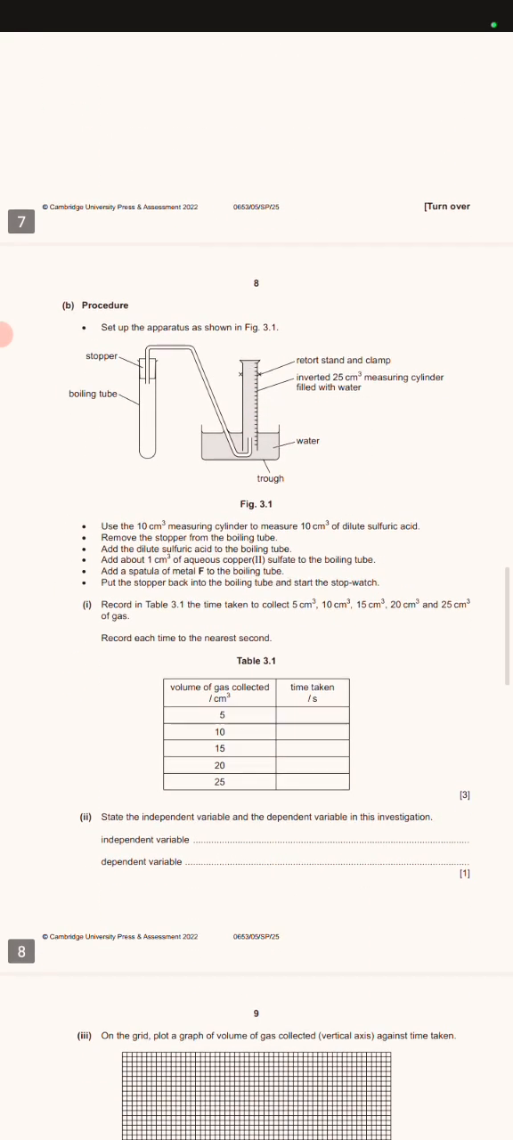
pyautogui.scroll(-3)
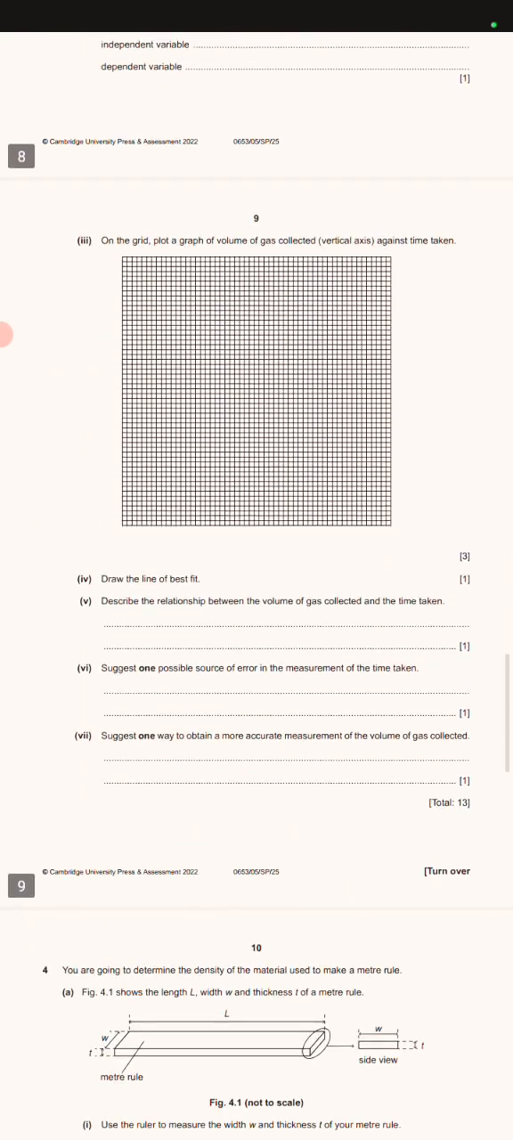
pyautogui.scroll(-3)
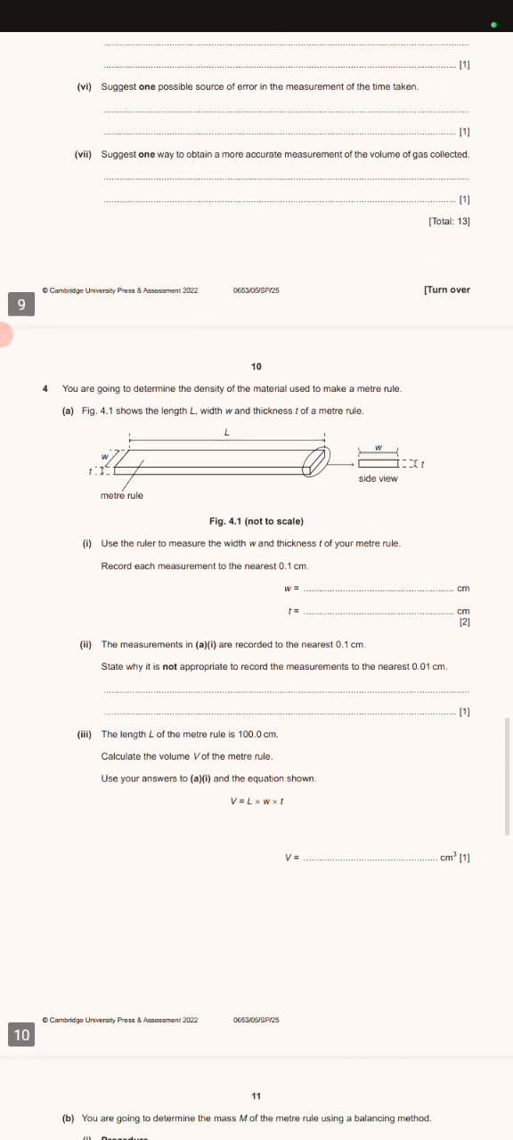
pyautogui.scroll(-3)
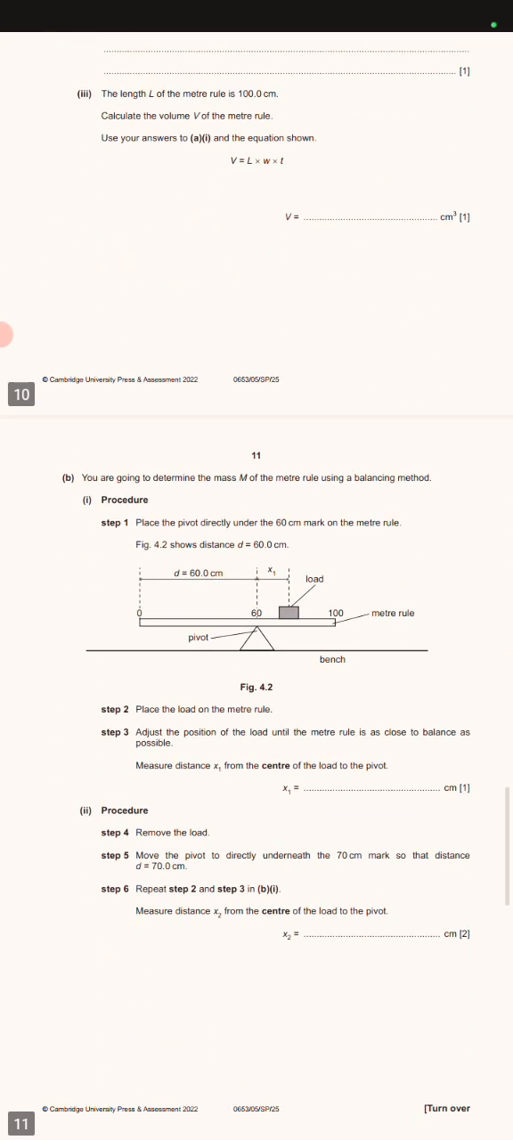
pyautogui.scroll(-3)
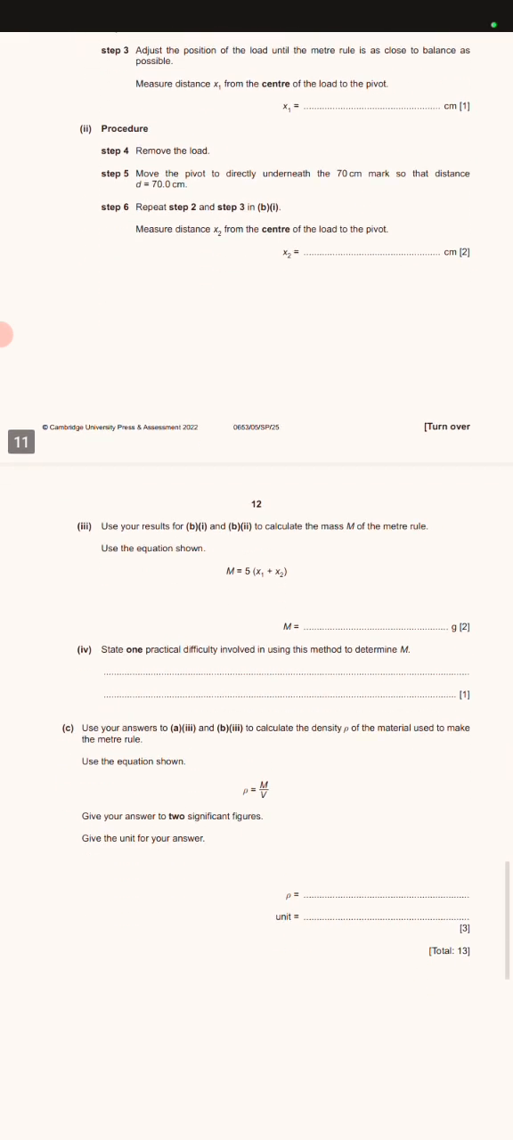
pyautogui.scroll(-3)
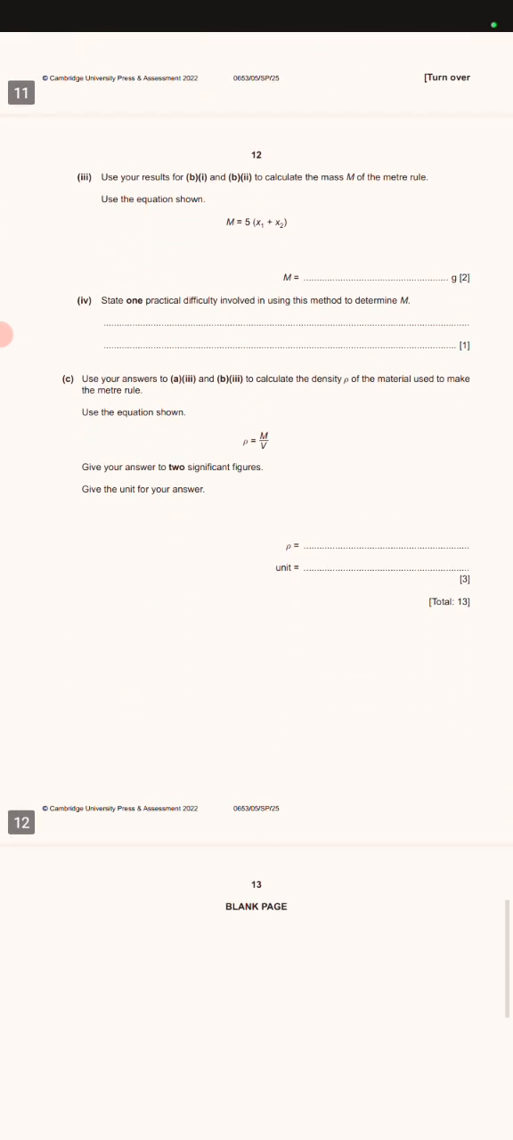
pyautogui.scroll(-3)
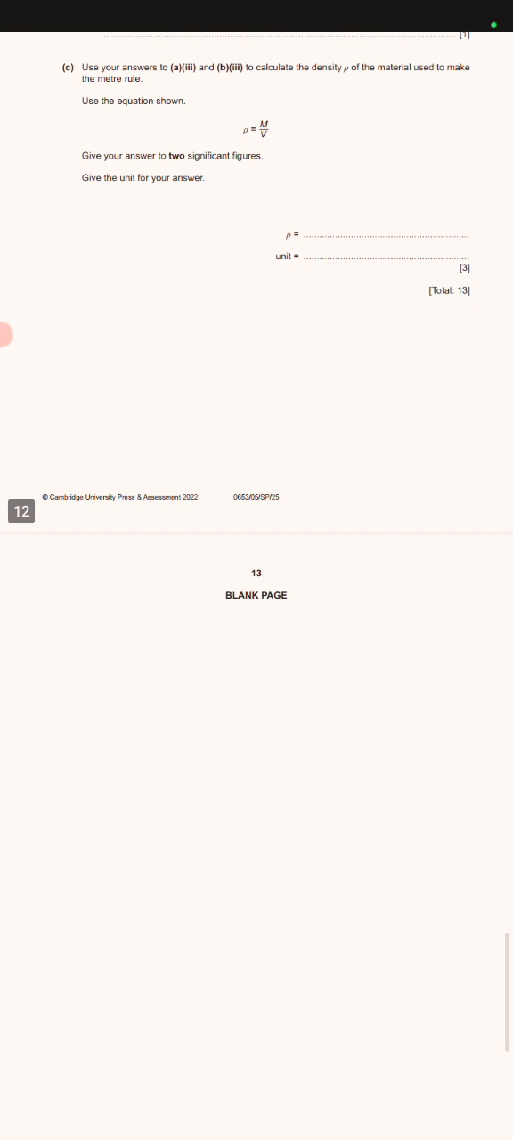
pyautogui.scroll(-3)
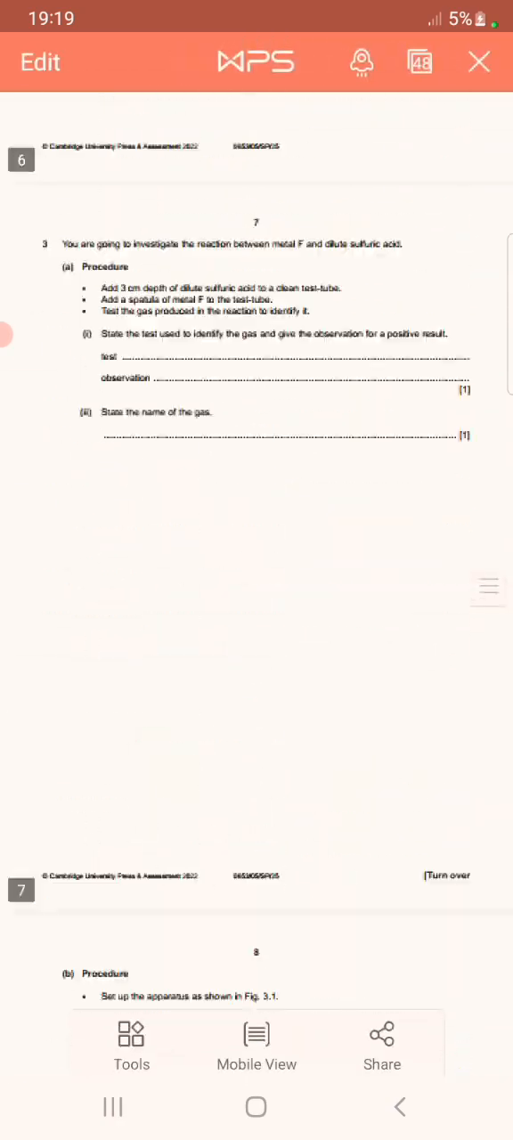
pyautogui.scroll(-3)
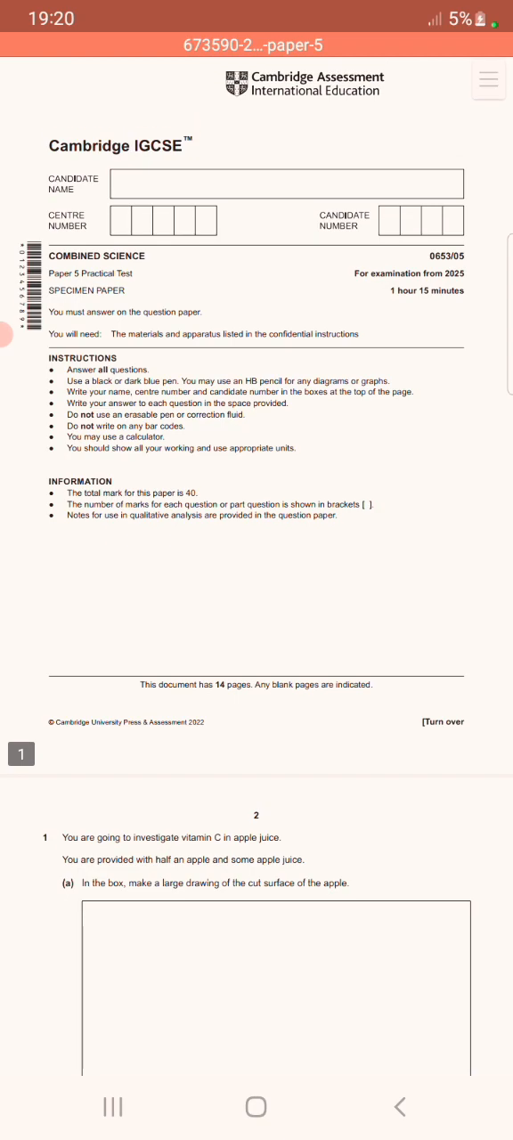
pyautogui.scroll(-3)
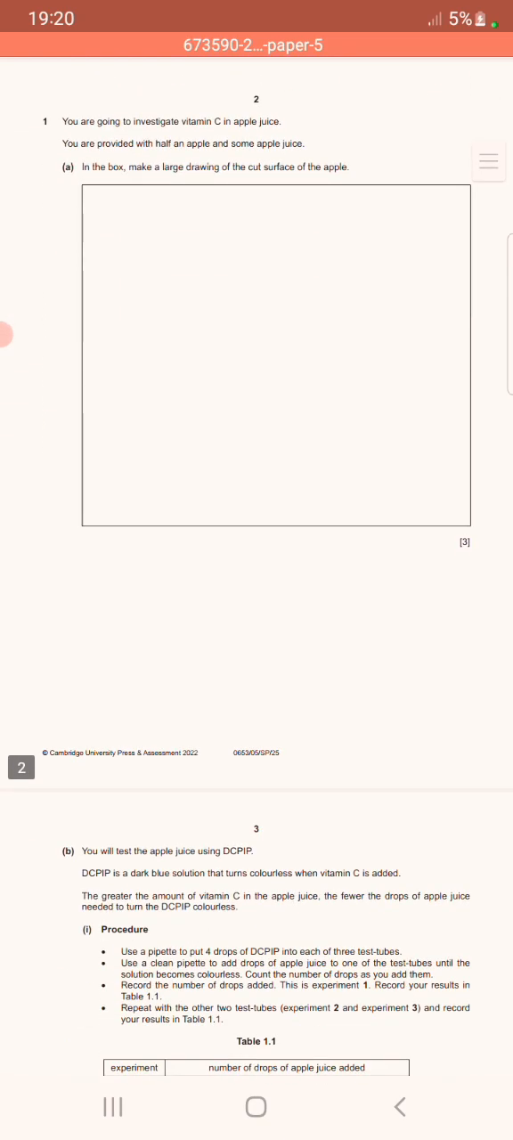
pyautogui.scroll(-3)
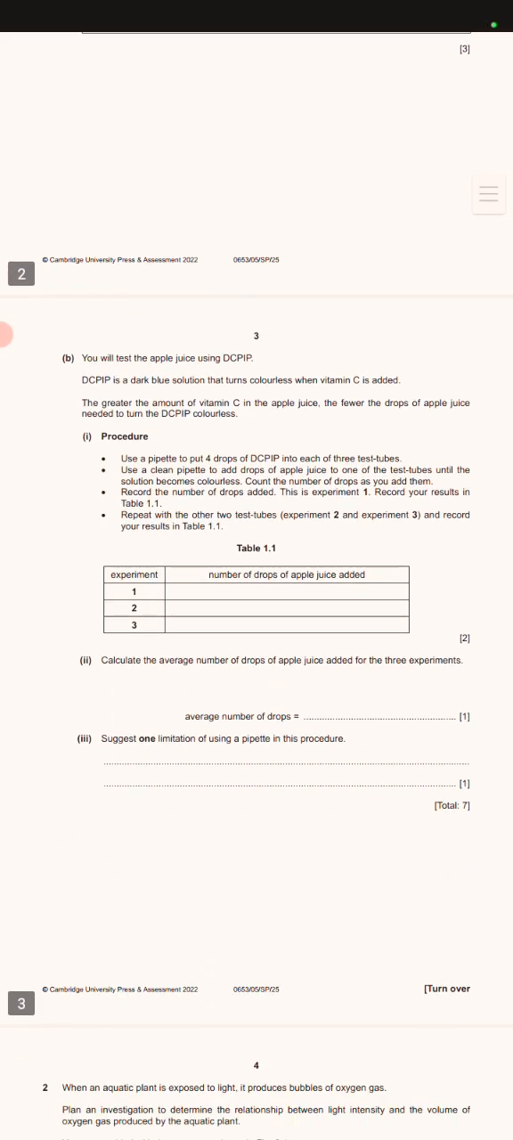
pyautogui.scroll(-3)
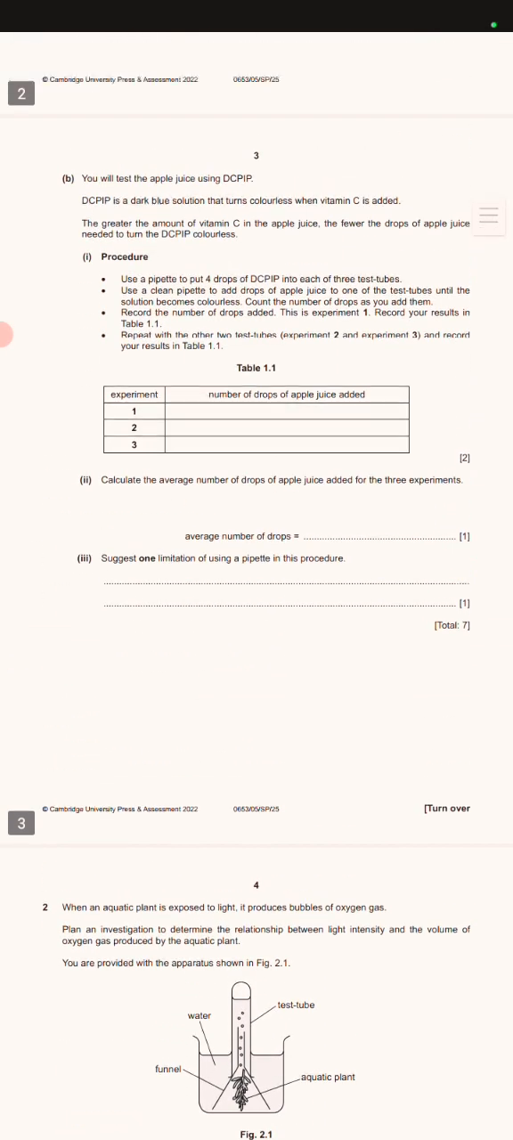
pyautogui.scroll(-3)
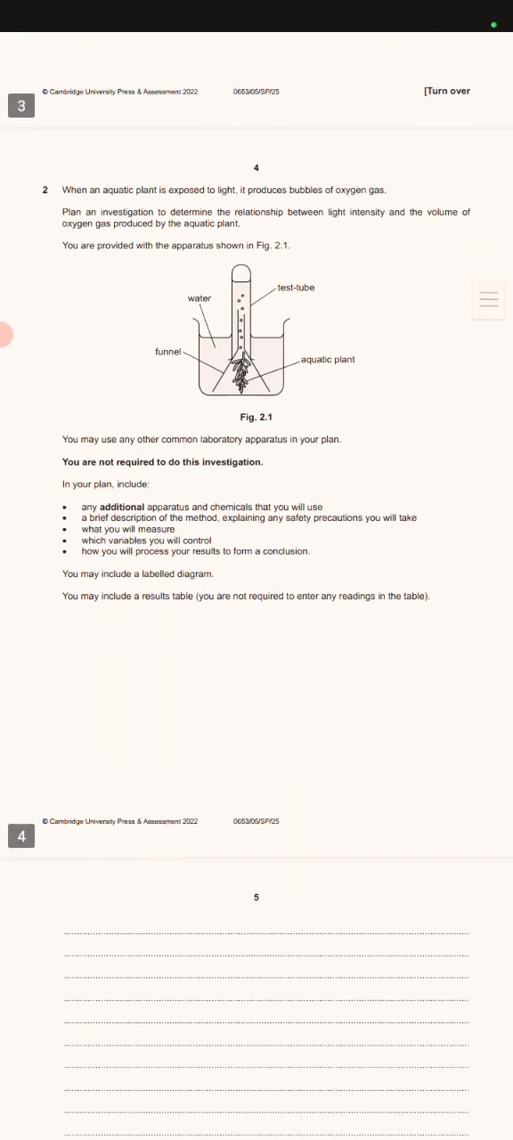
pyautogui.scroll(-3)
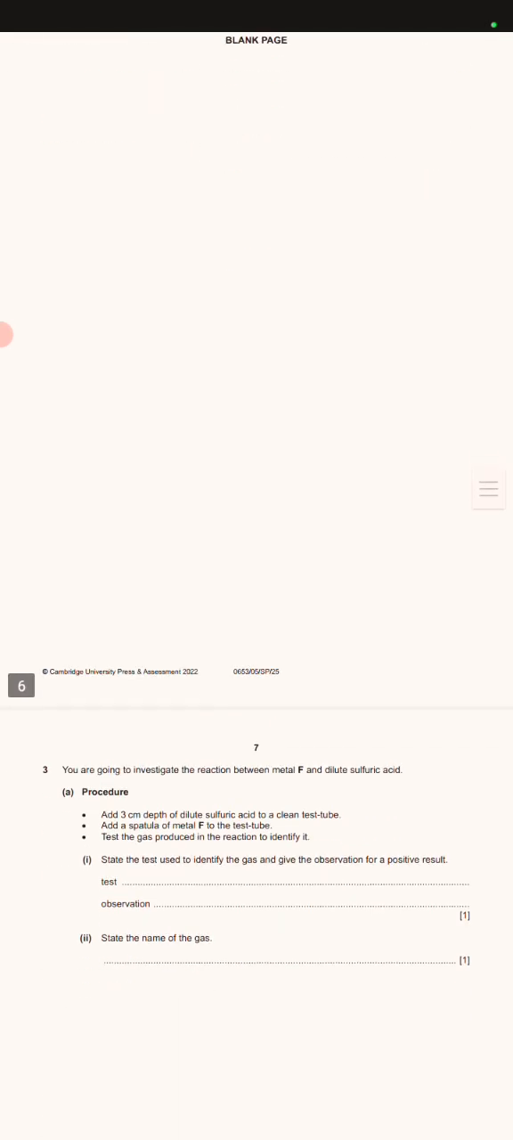
pyautogui.scroll(-3)
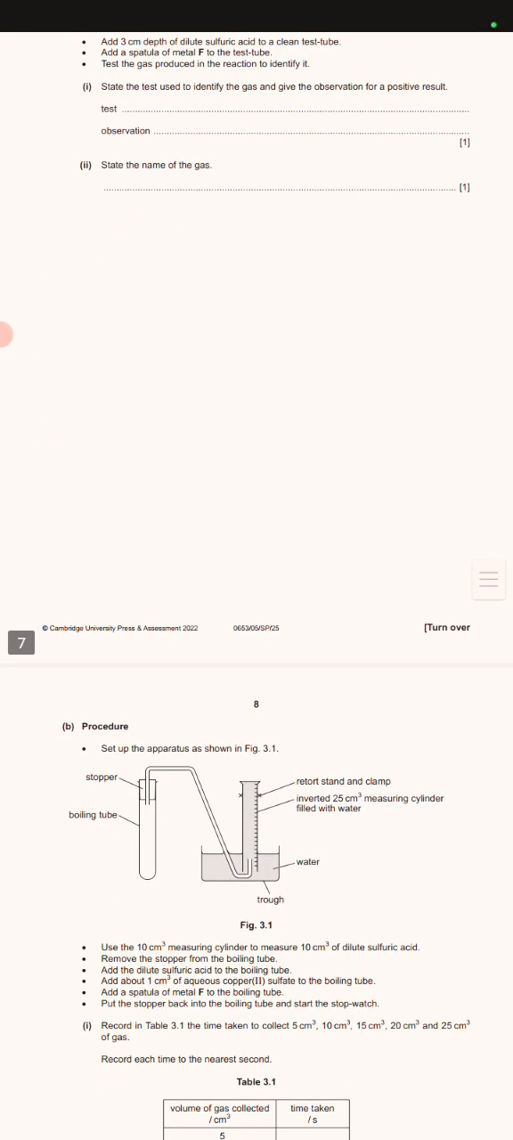
pyautogui.scroll(-3)
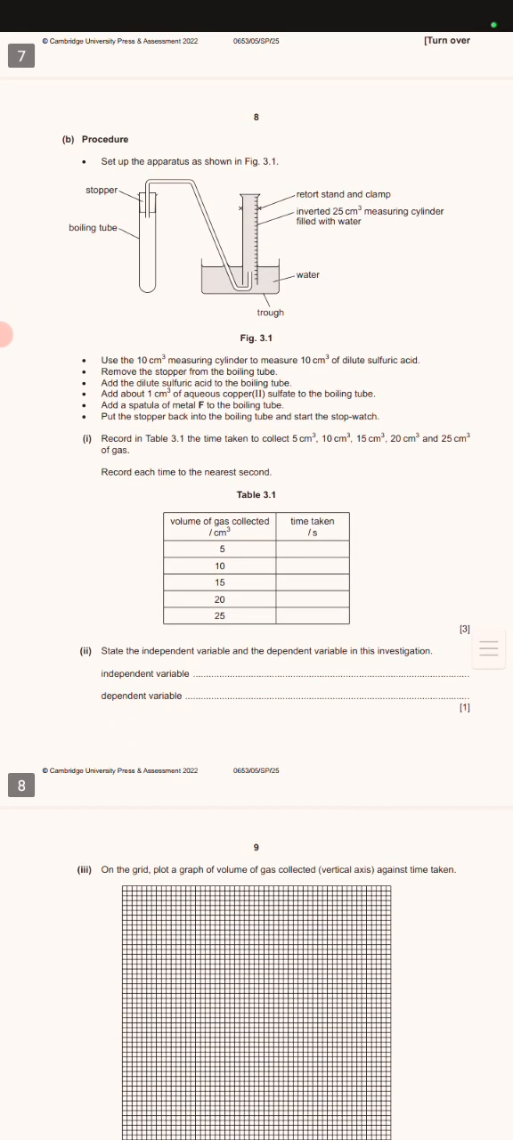
pyautogui.scroll(-3)
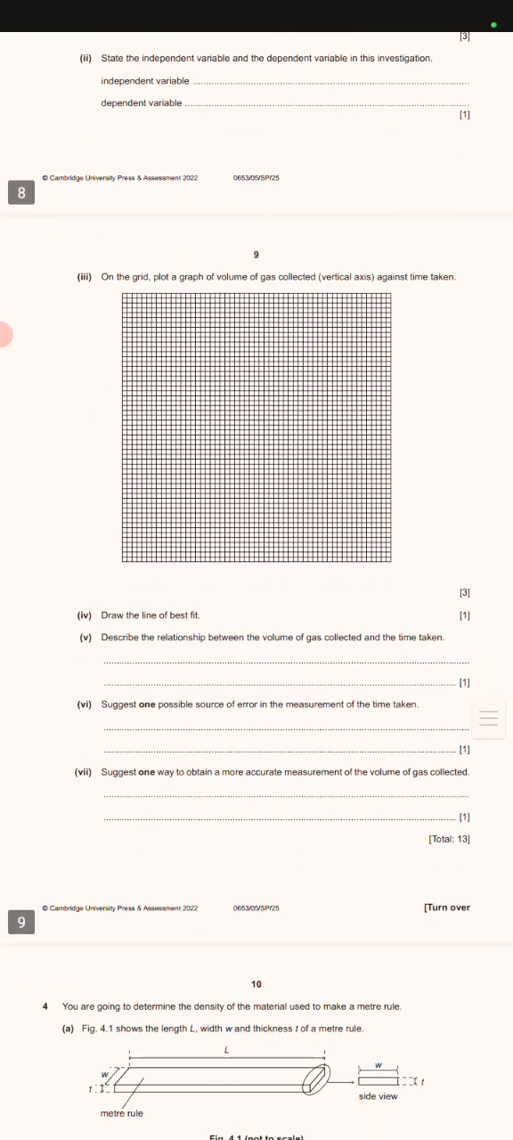
pyautogui.scroll(-3)
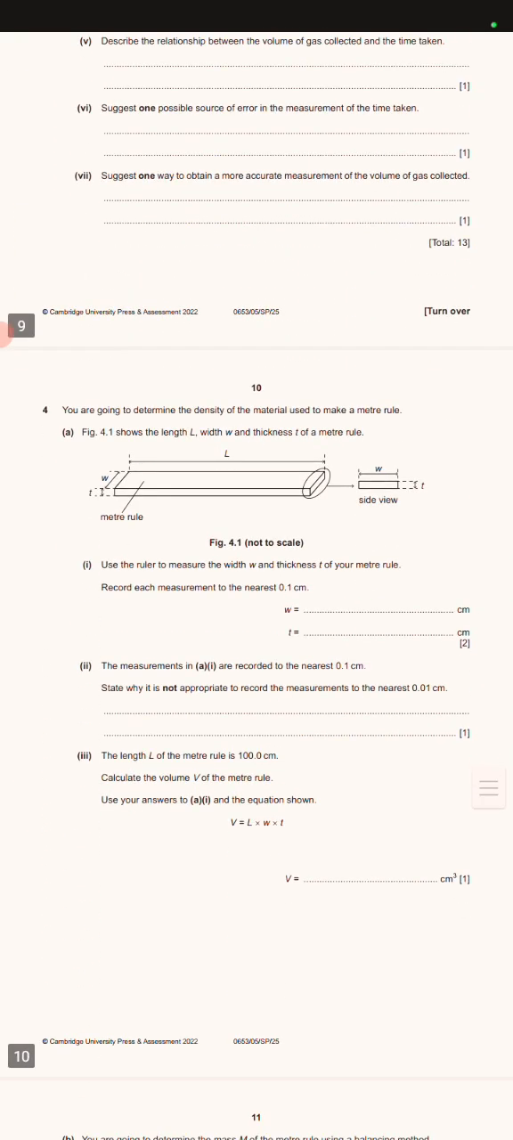
pyautogui.scroll(-3)
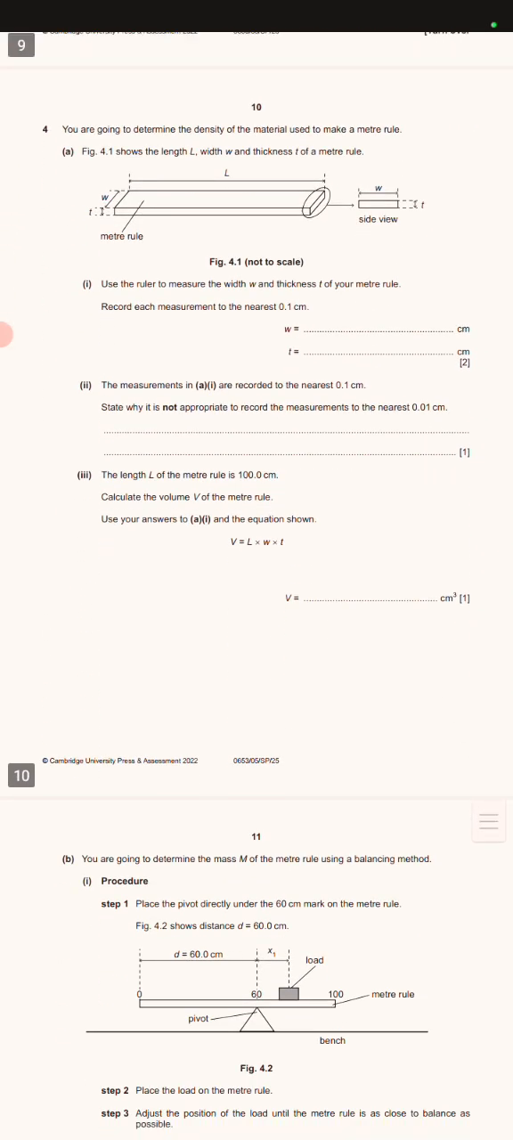
pyautogui.scroll(-3)
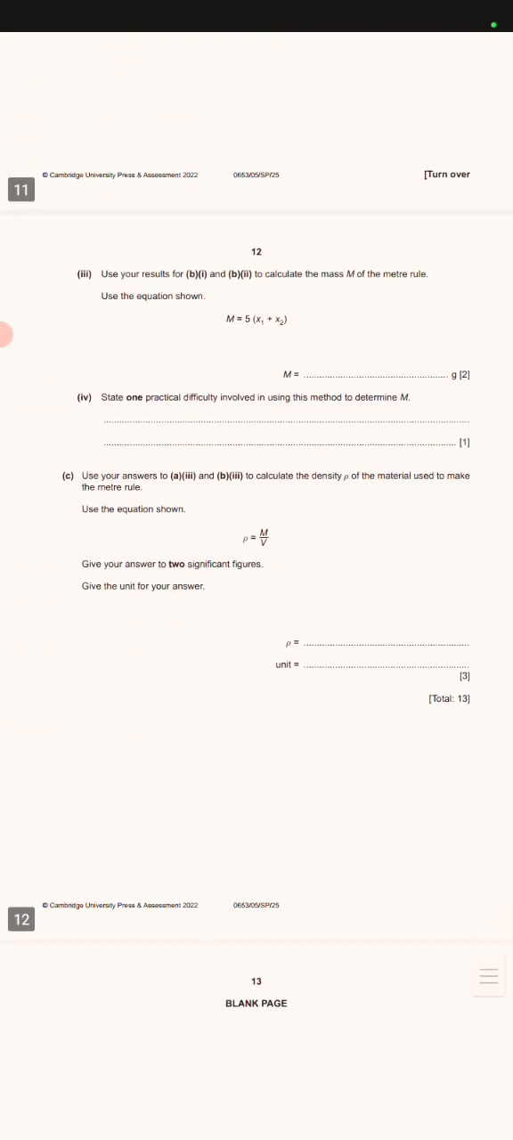
pyautogui.scroll(-3)
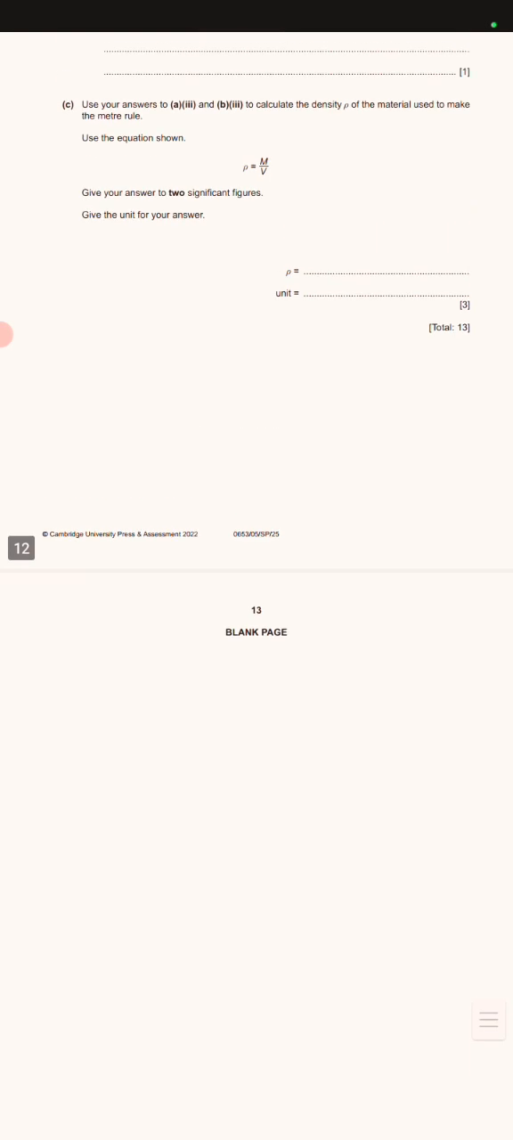